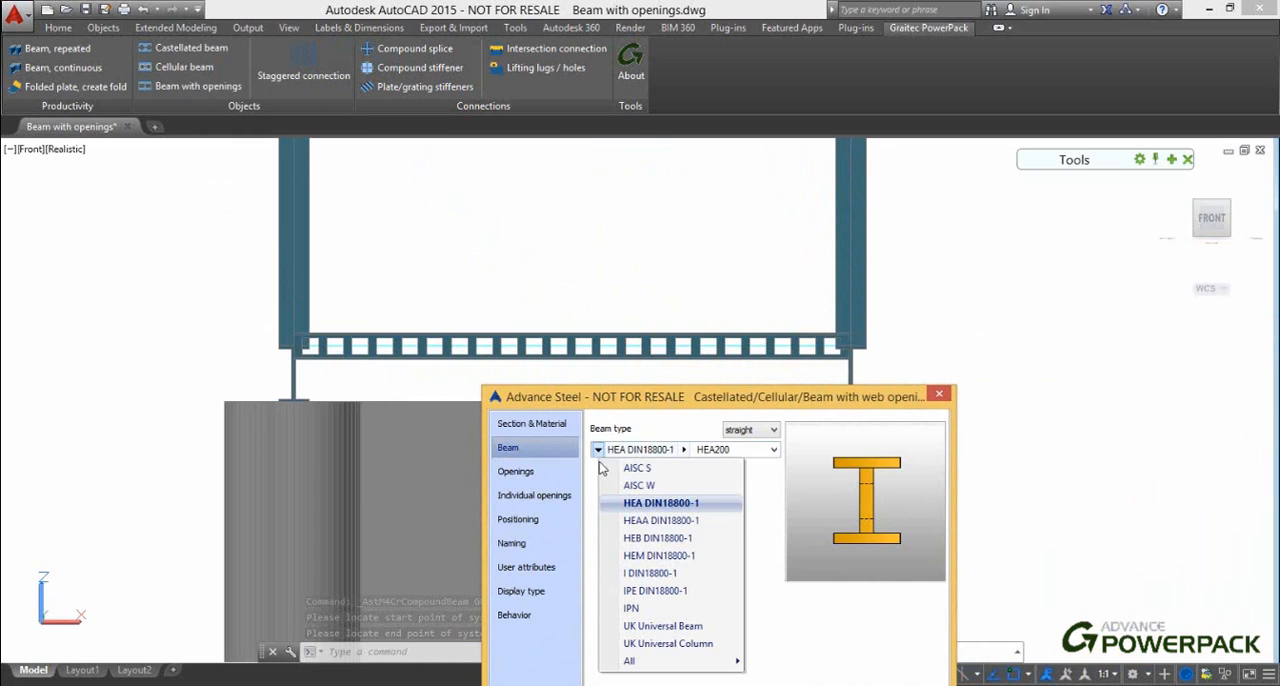
# Step: Select the IPE DIN18800-1 profile family and set the beam size to IPE300
pyautogui.click(655, 590)
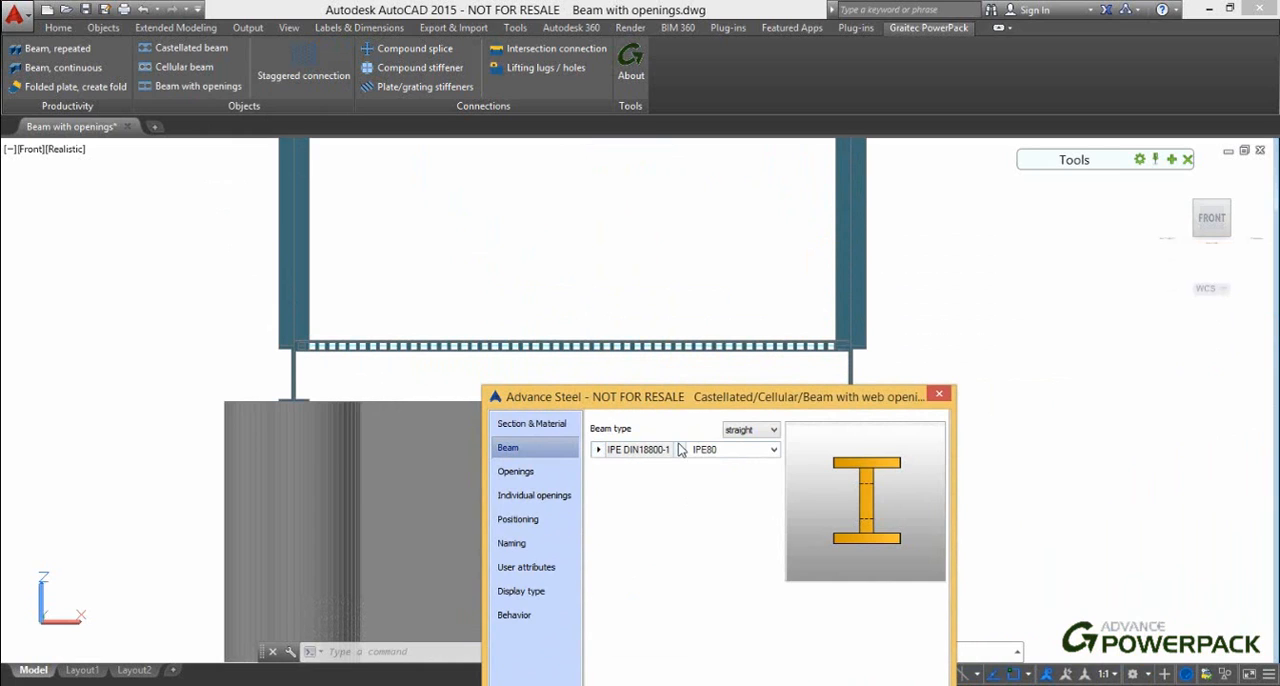
pyautogui.click(735, 449)
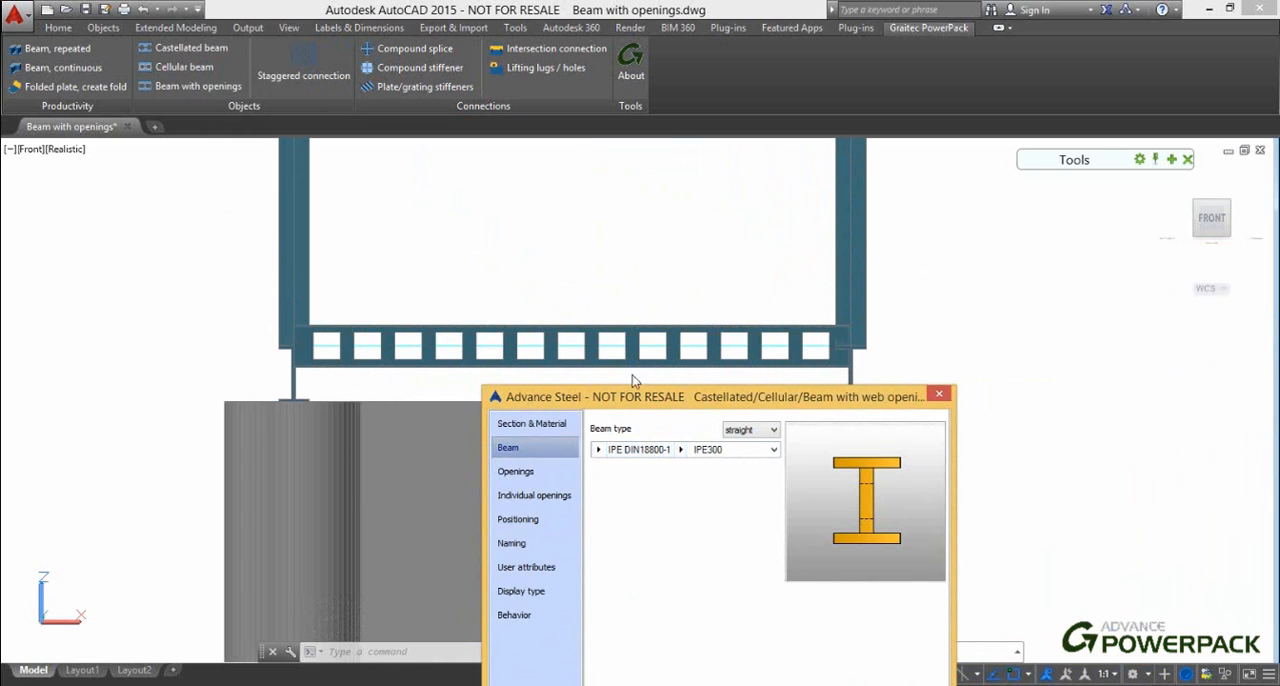
# Step: In the Openings settings, try hexagonal and then circular web opening shapes
pyautogui.click(516, 471)
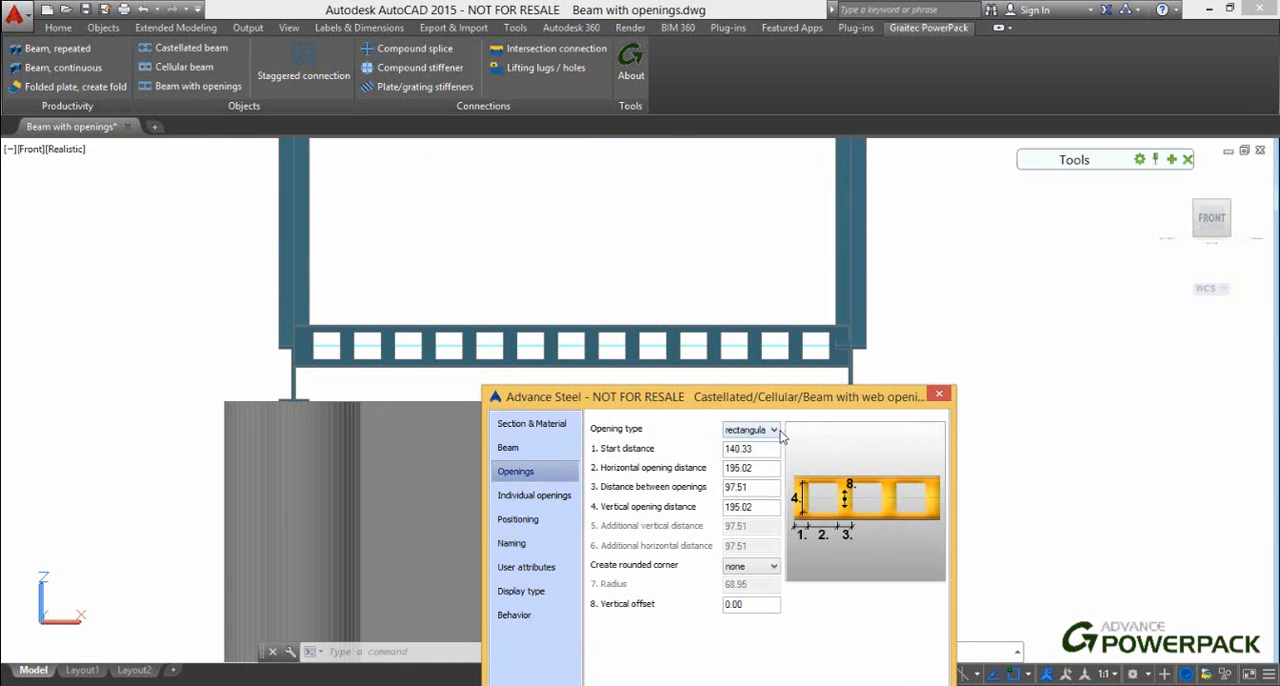
pyautogui.click(773, 429)
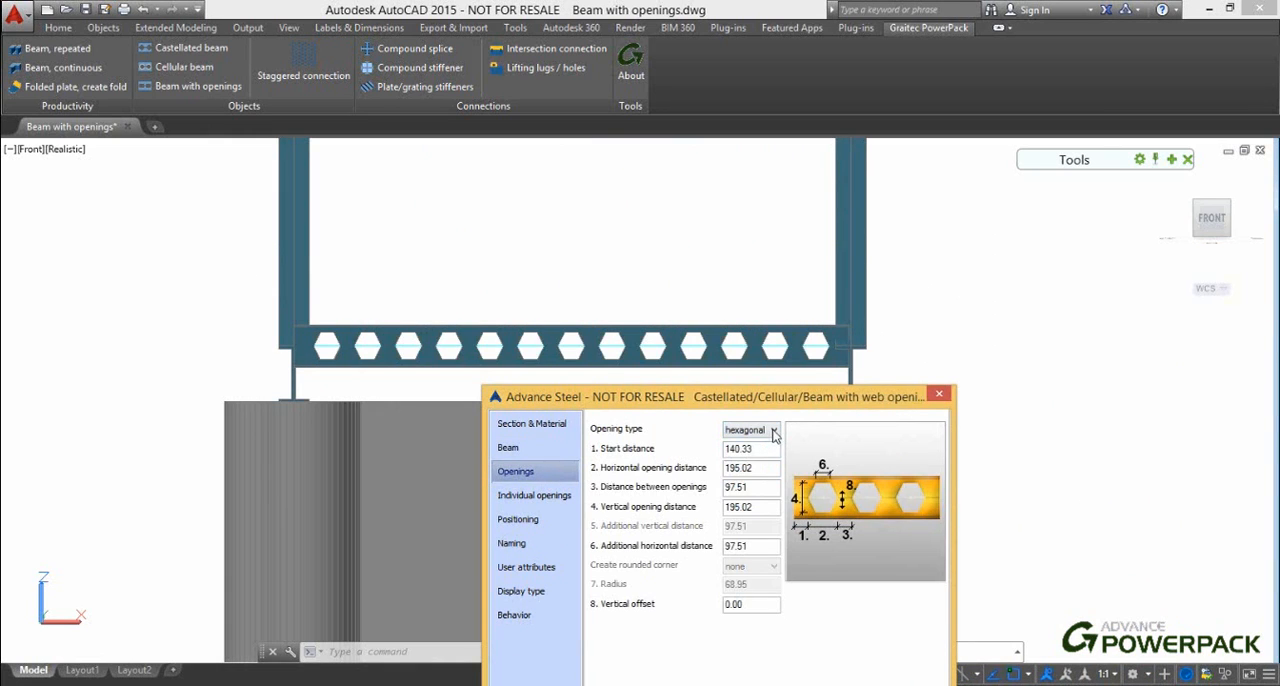
pyautogui.click(772, 430)
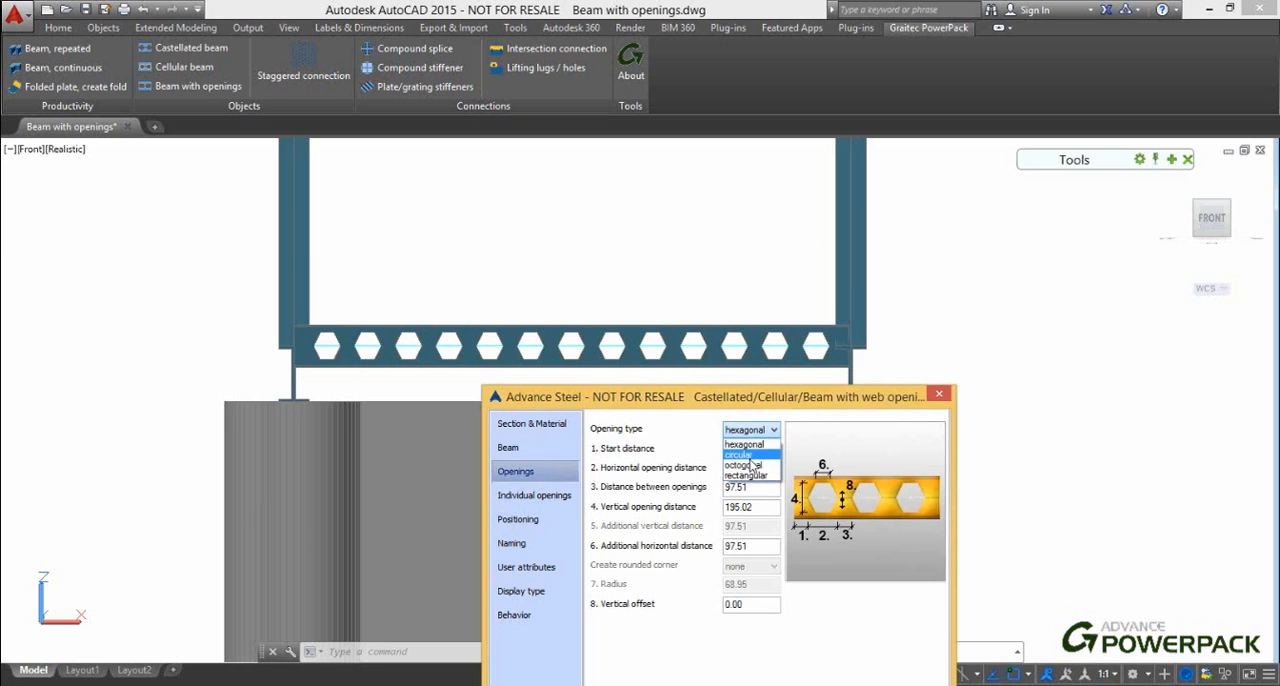
pyautogui.click(740, 465)
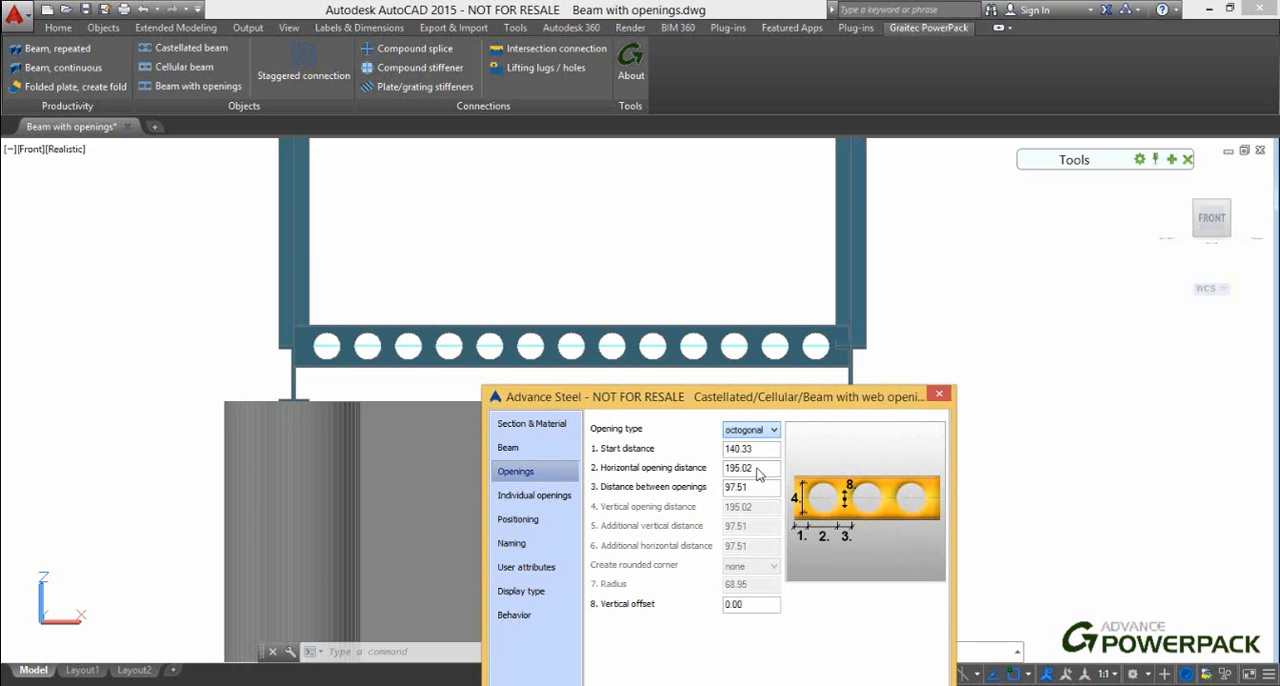
pyautogui.click(750, 429)
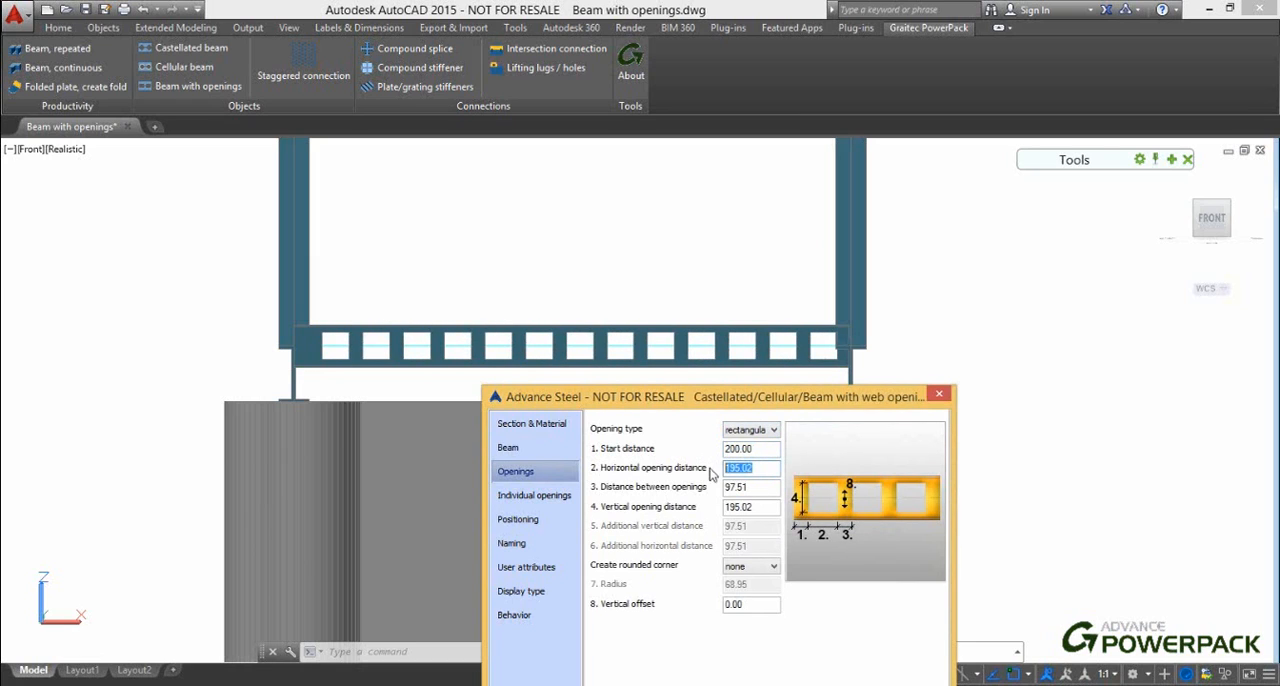
# Step: Enter 300 as the horizontal opening distance for the rectangular openings
pyautogui.write('300.00')
pyautogui.click(751, 507)
pyautogui.write('200')
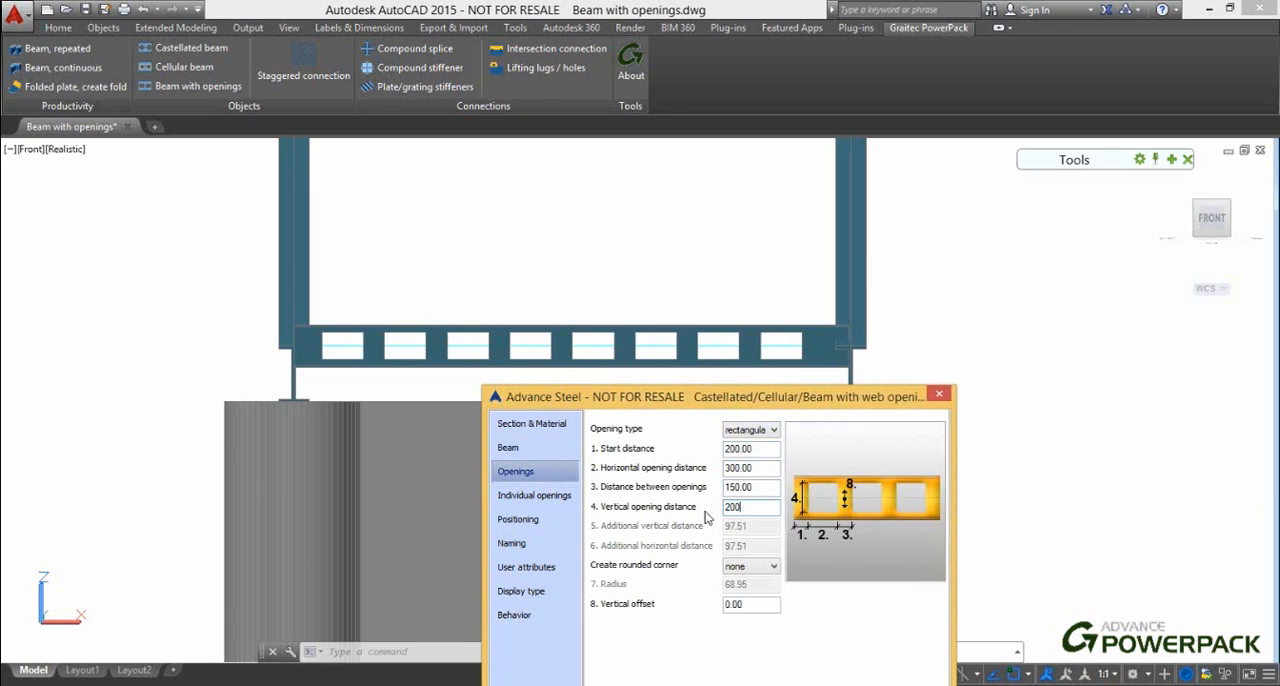
# Step: Give the openings concave rounded corners of radius 50 and remove one individual opening
pyautogui.click(773, 566)
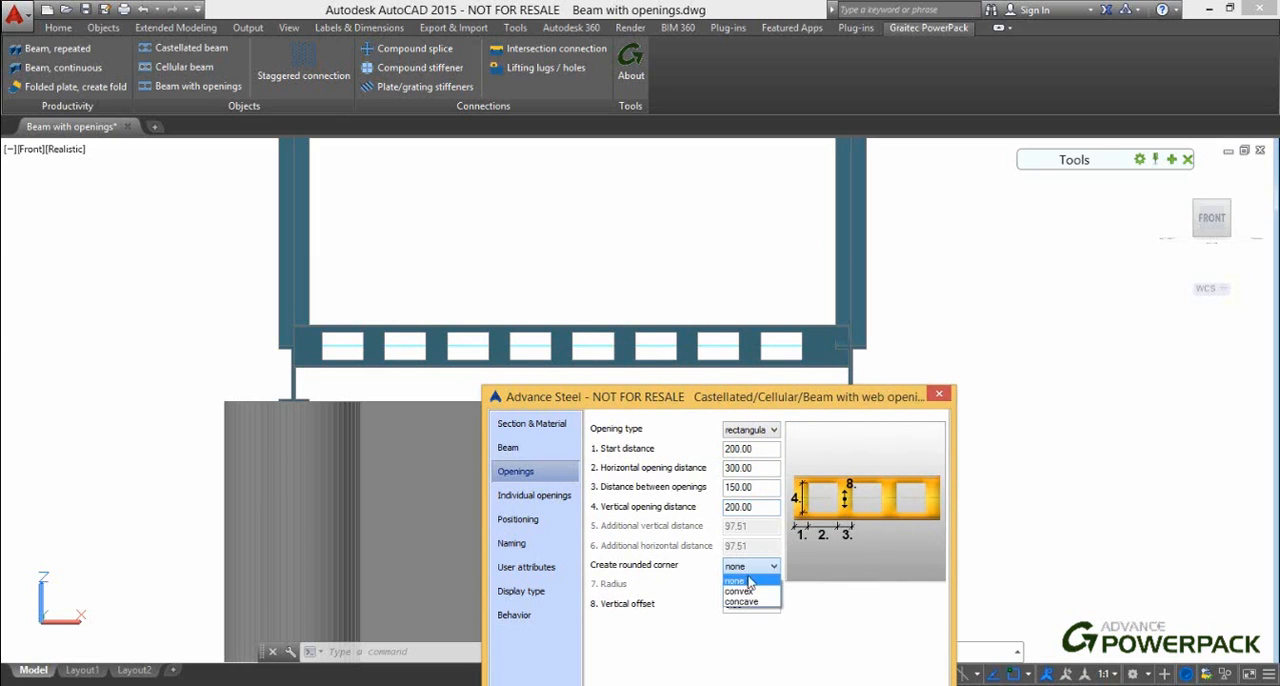
pyautogui.click(740, 590)
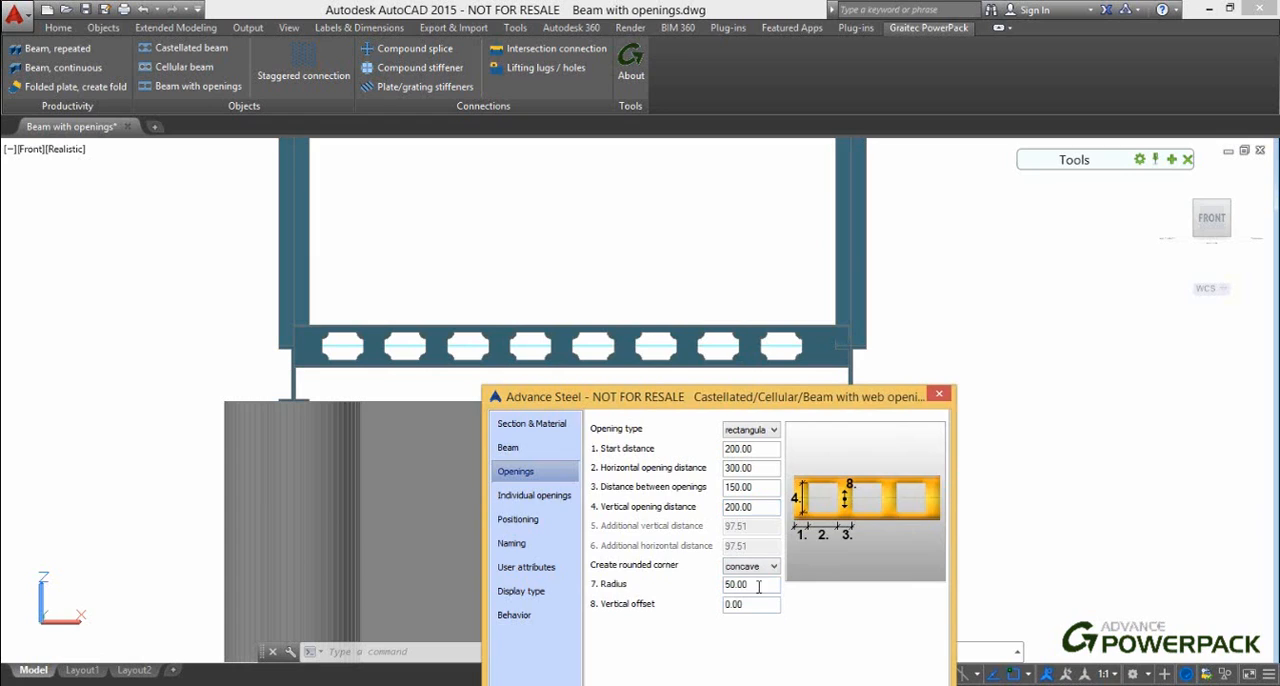
pyautogui.click(534, 495)
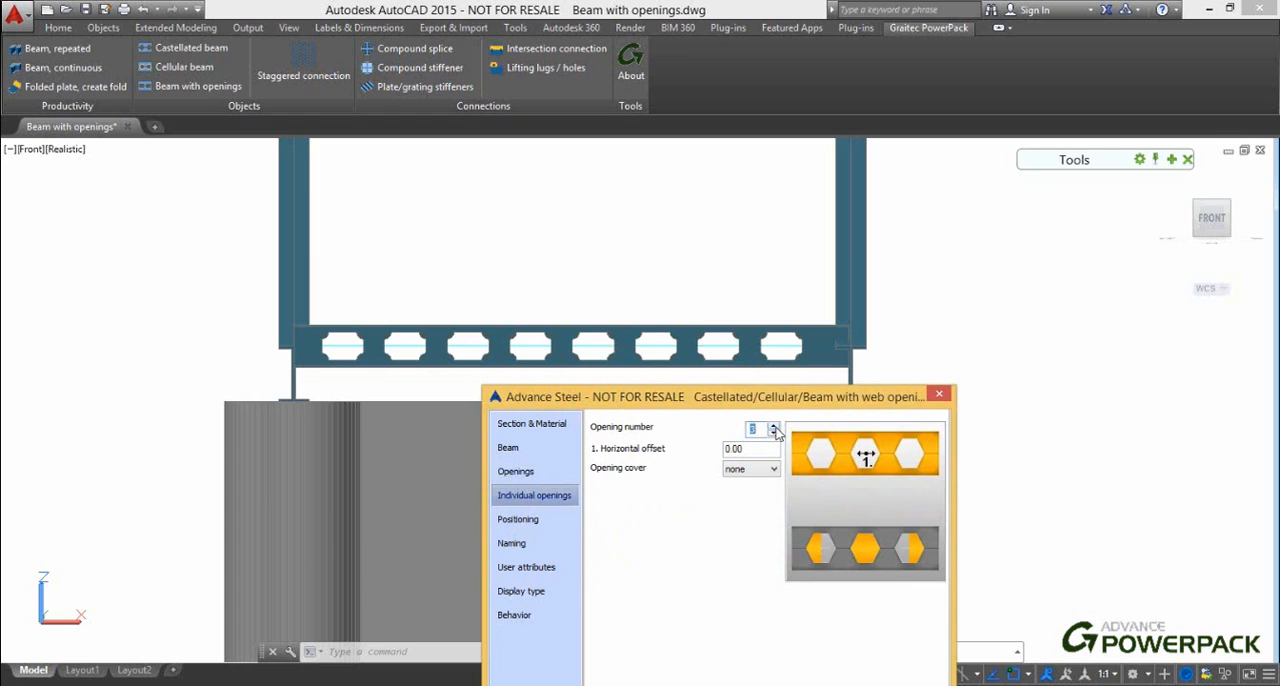
pyautogui.click(773, 425)
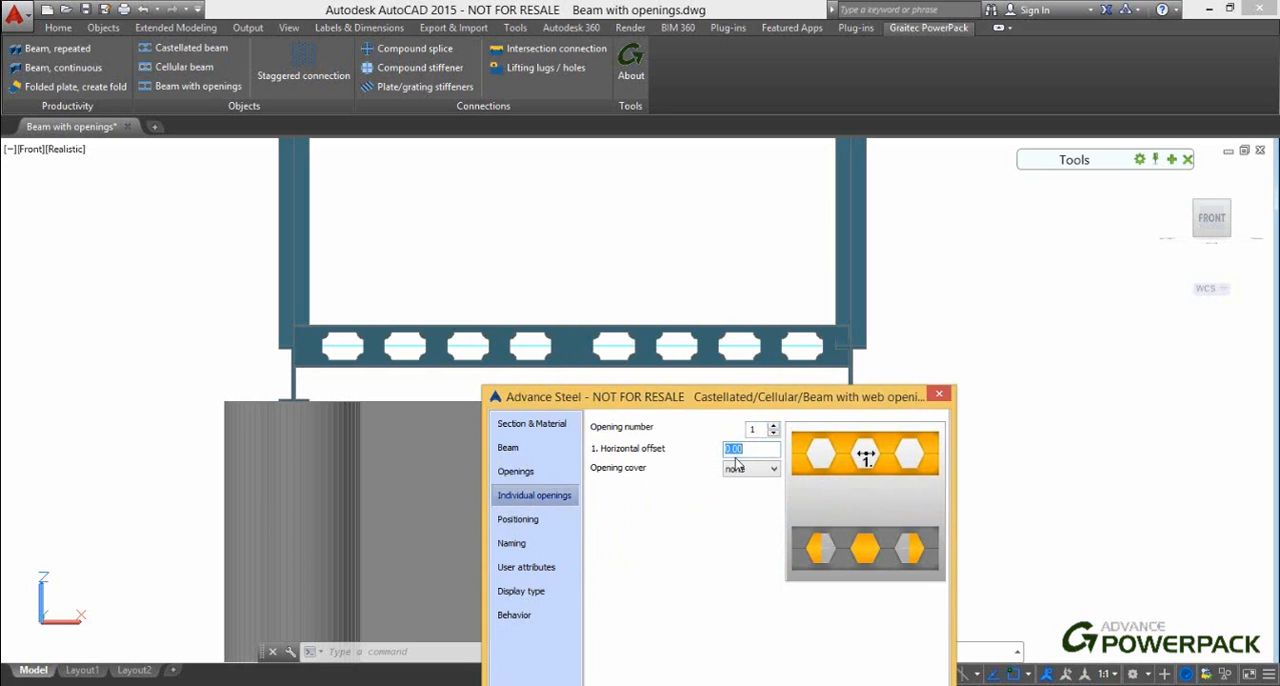
pyautogui.click(518, 519)
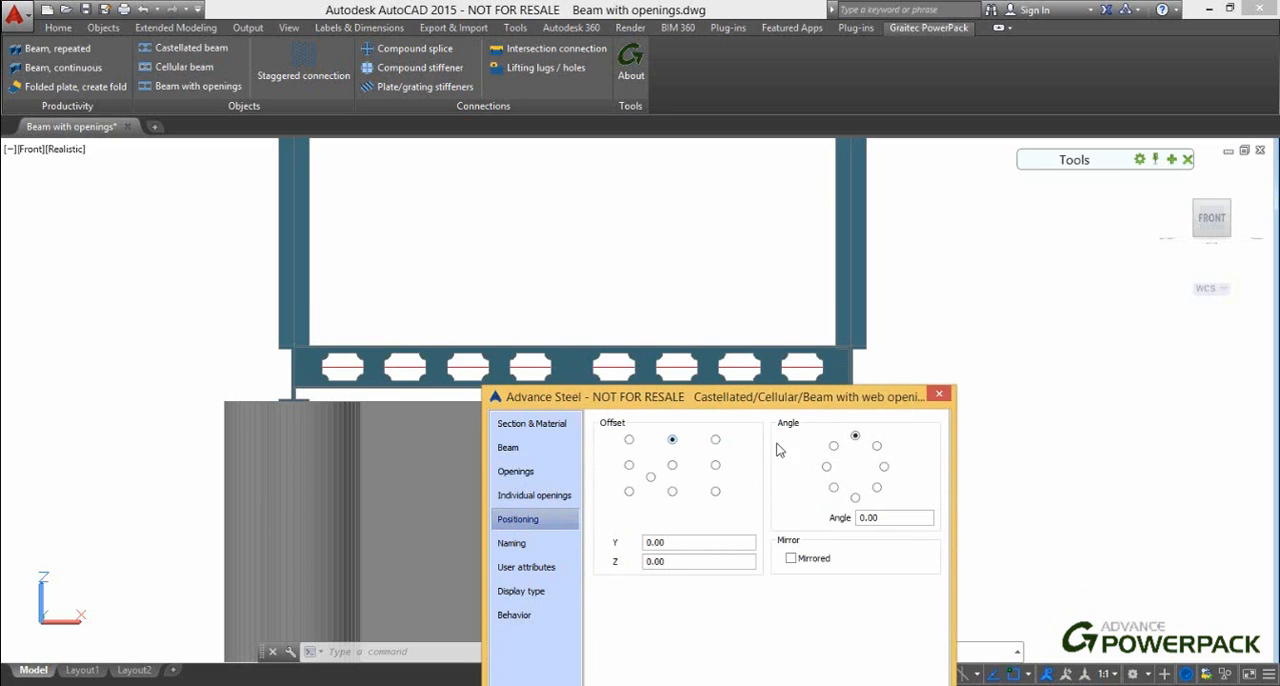